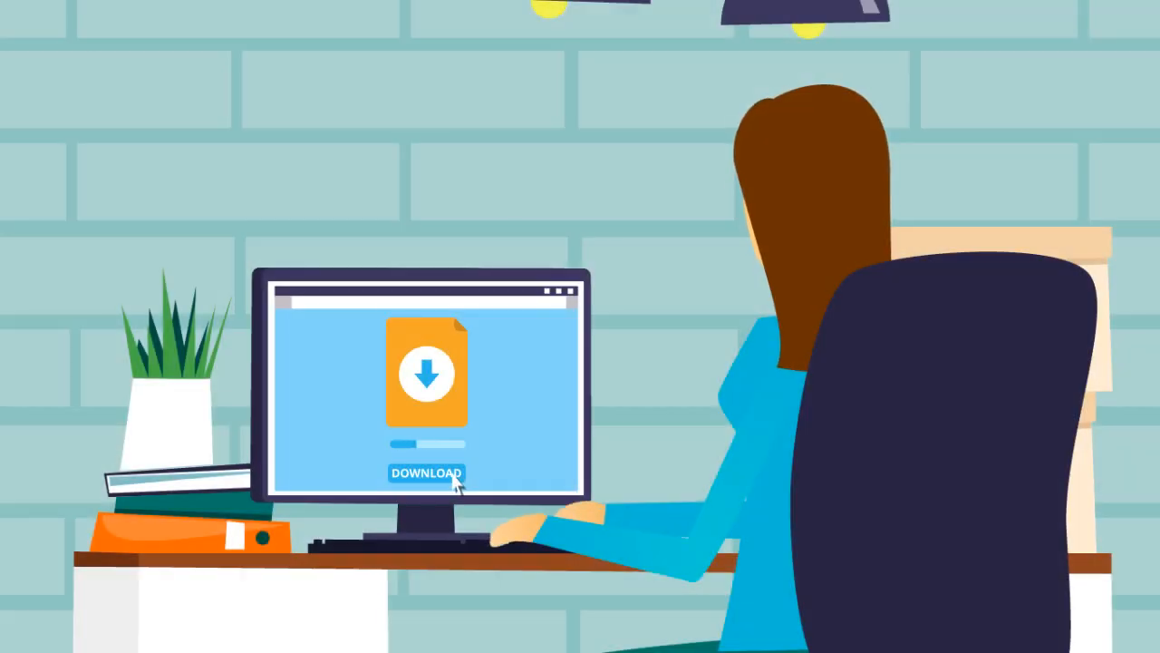
pyautogui.click(426, 473)
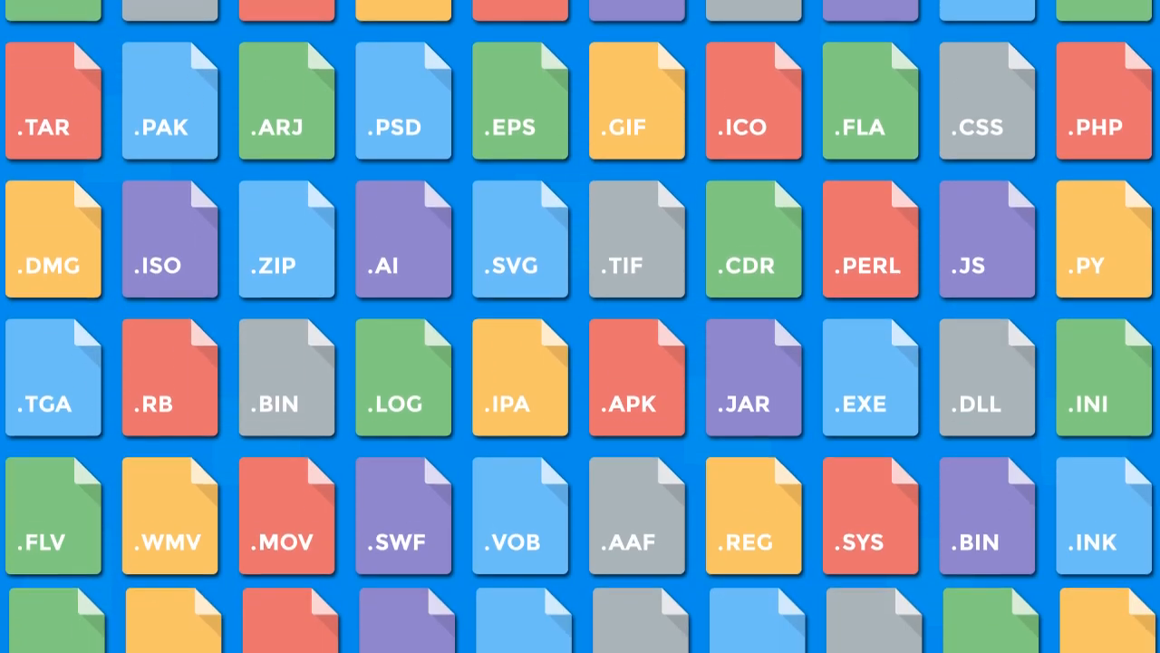
pyautogui.scroll(-3)
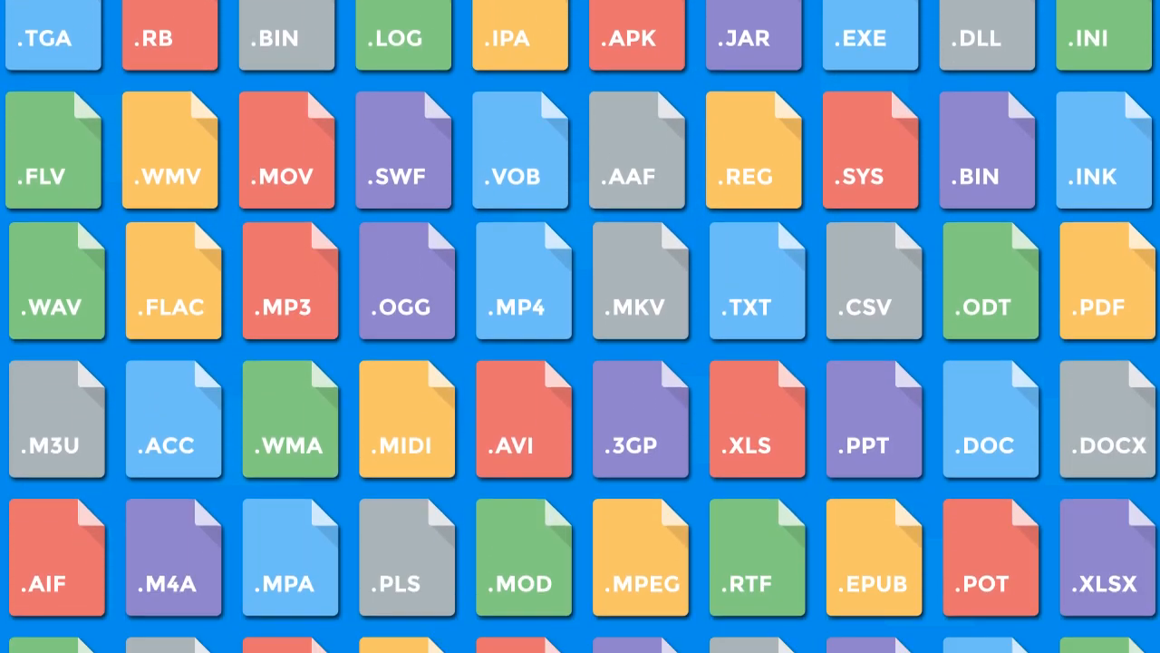
pyautogui.scroll(-3)
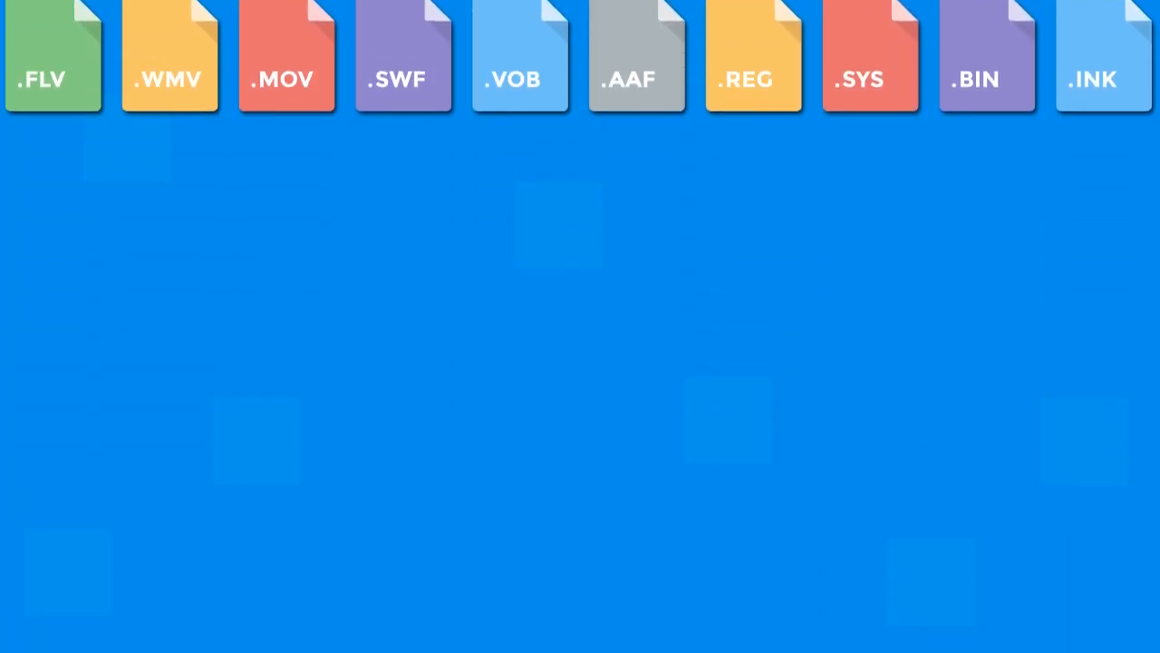